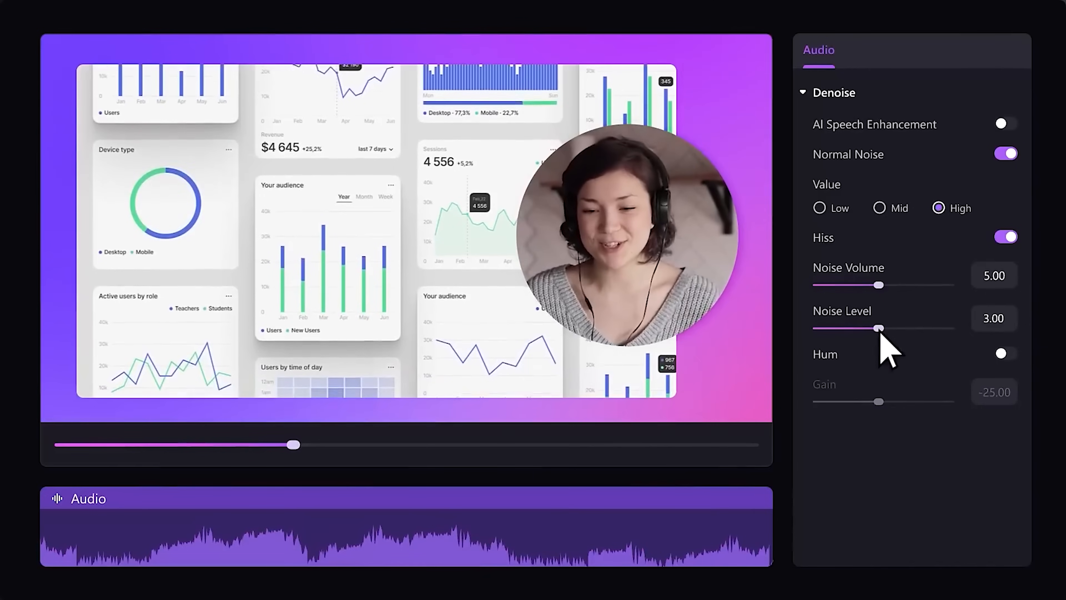
Raise the Hiss noise level slider to 3.00 in the audio denoise settings
drag(877, 328, 904, 327)
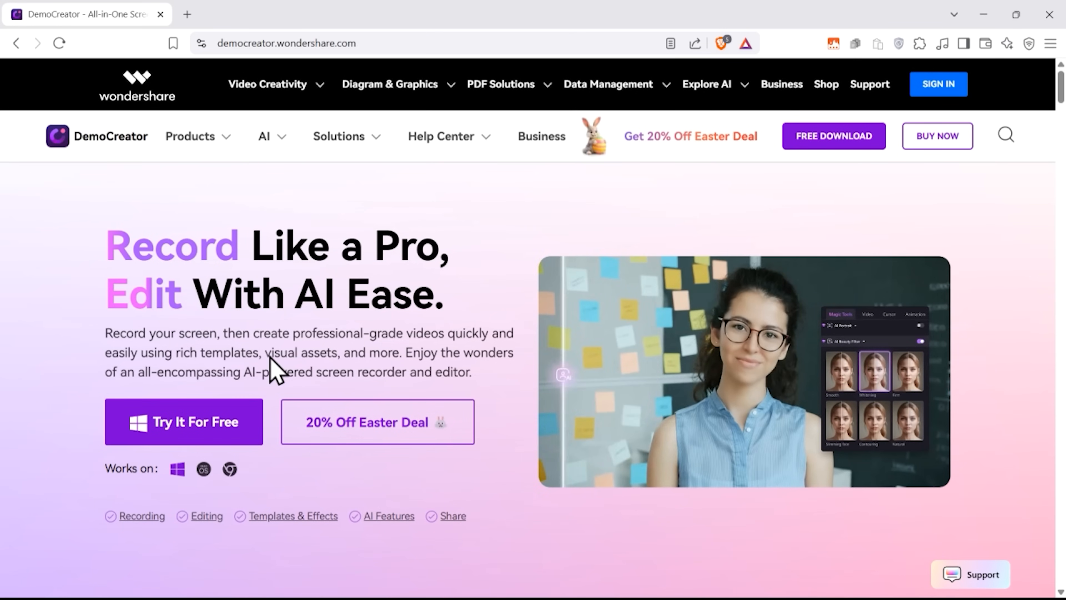
click(184, 421)
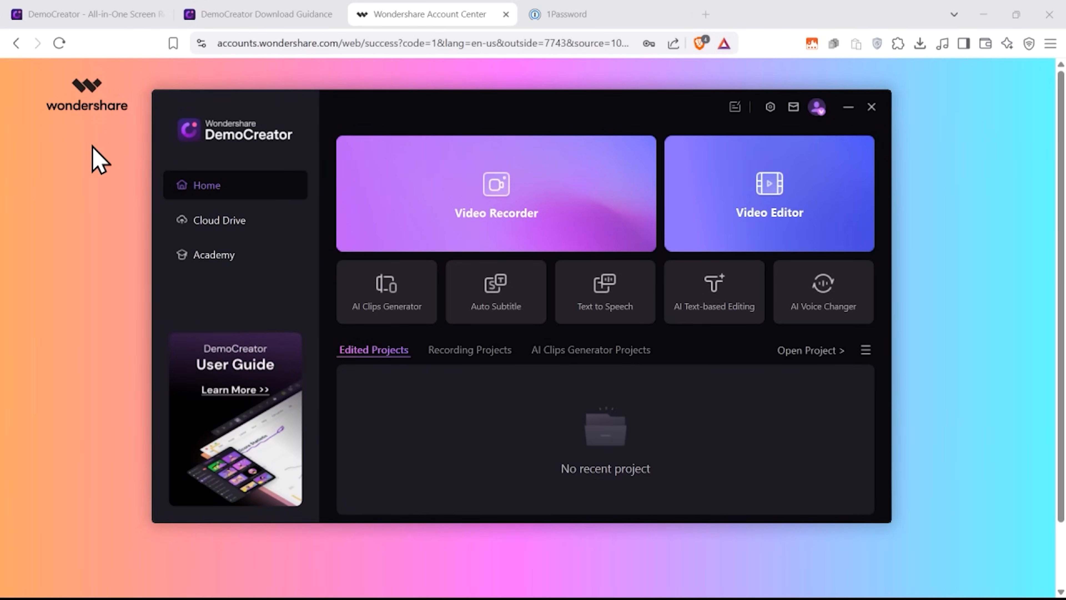
mouse_move(503, 223)
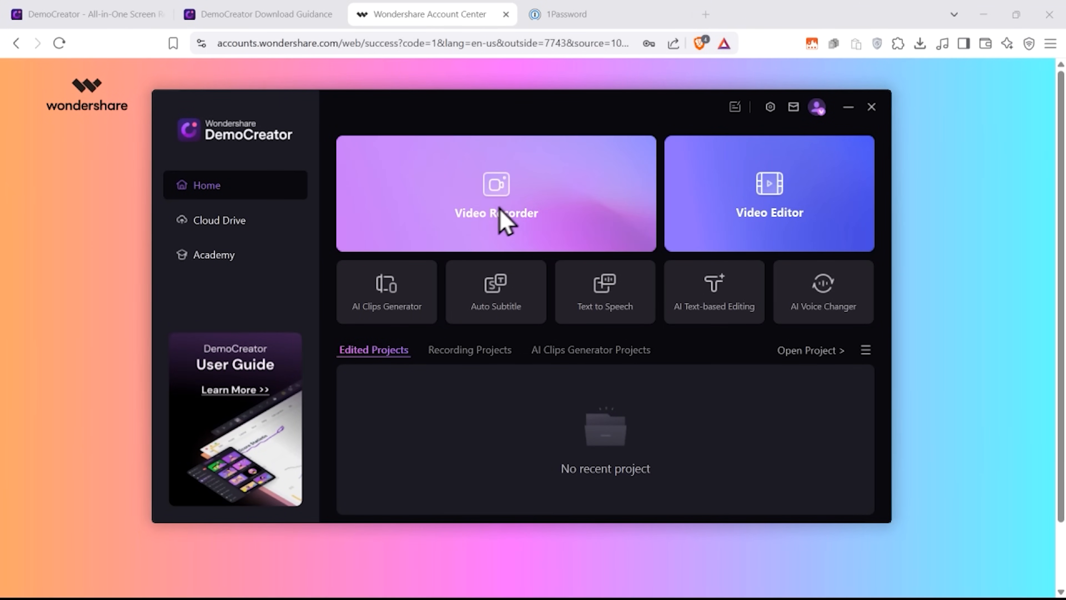
mouse_move(557, 168)
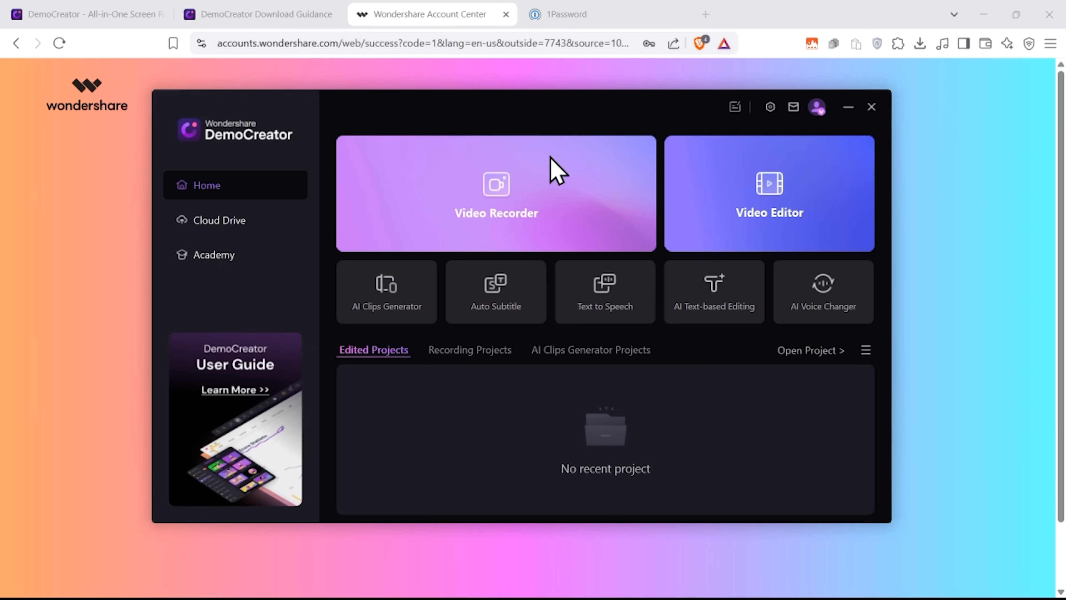
mouse_move(569, 209)
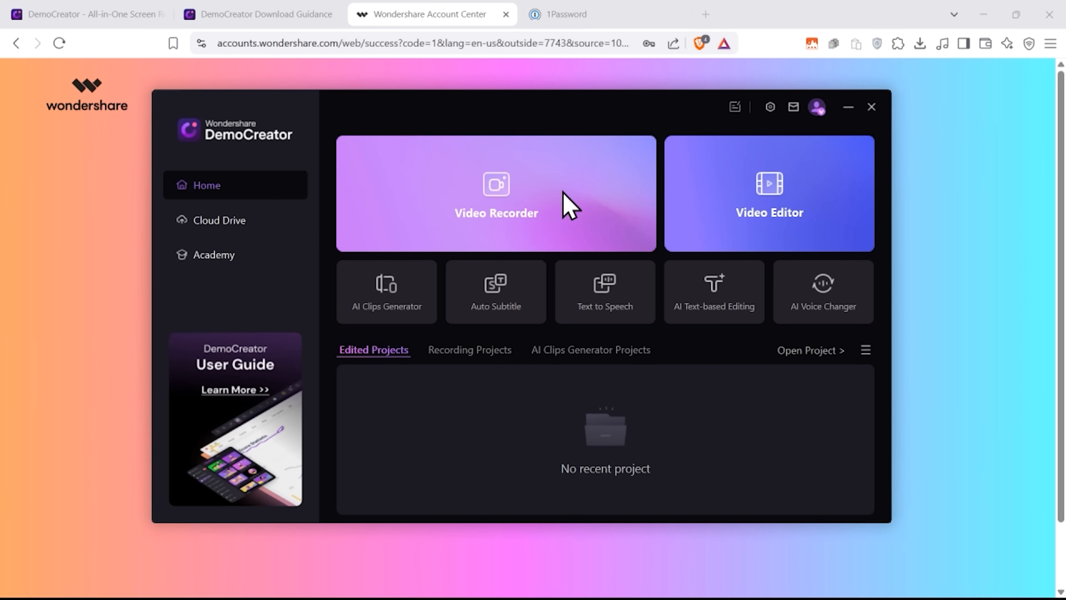
mouse_move(893, 219)
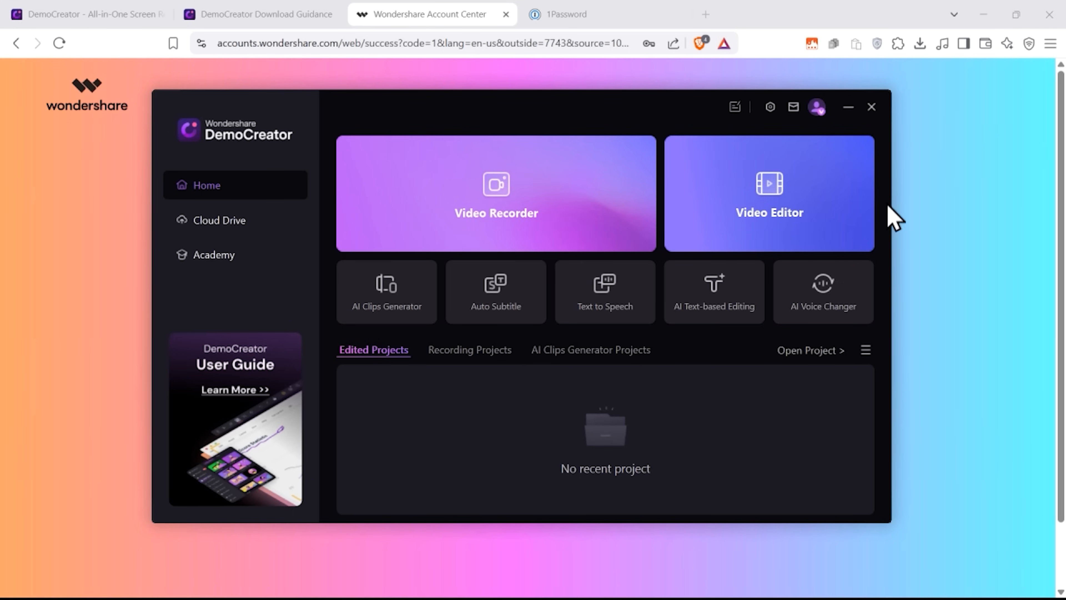
mouse_move(495, 160)
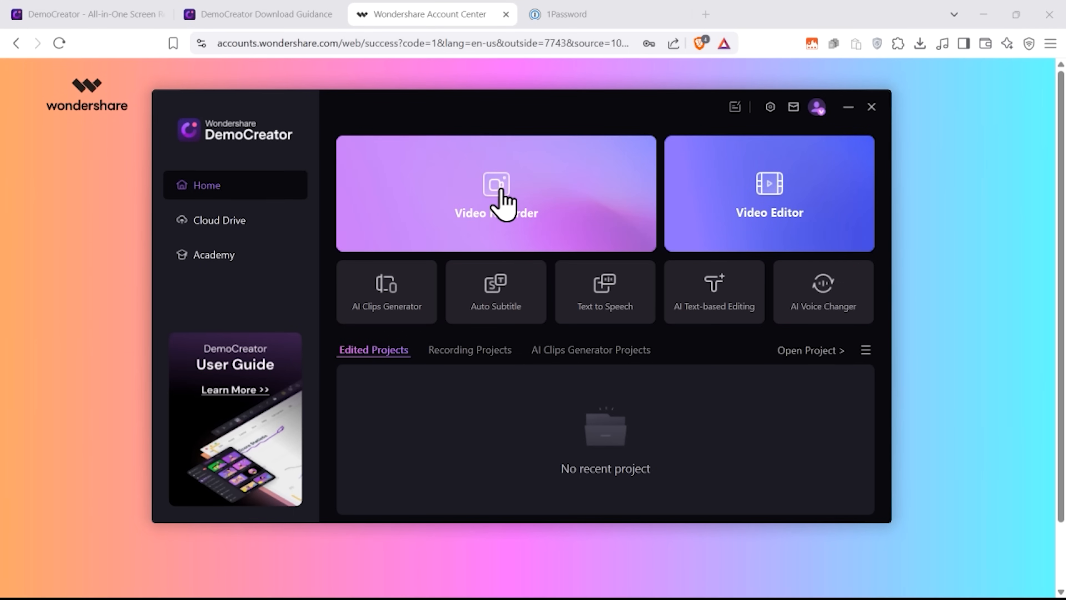
Start the Video Recorder from the DemoCreator Home screen
click(496, 193)
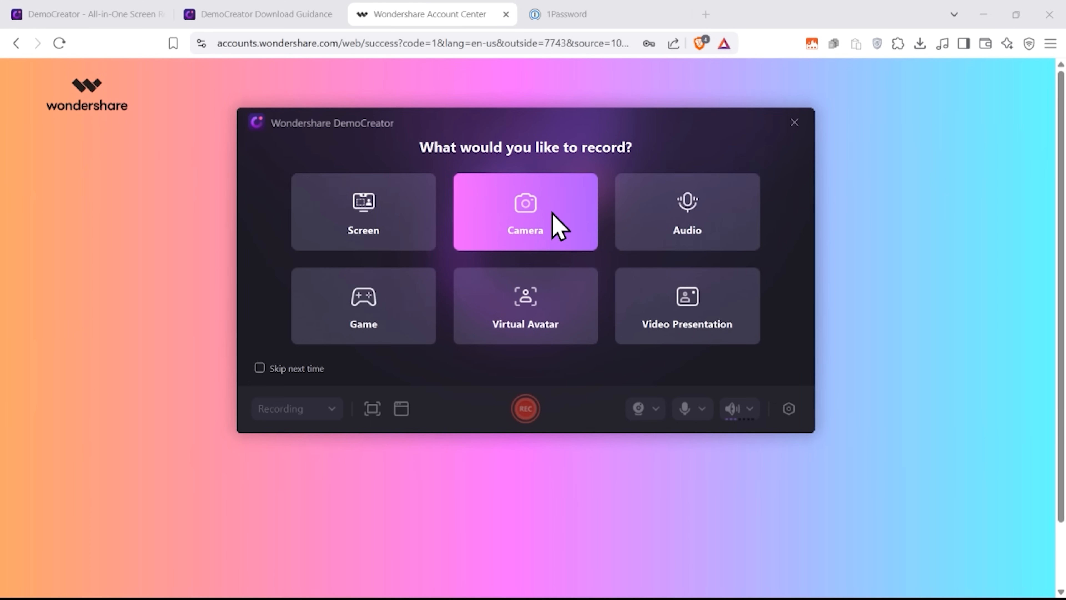
mouse_move(687, 234)
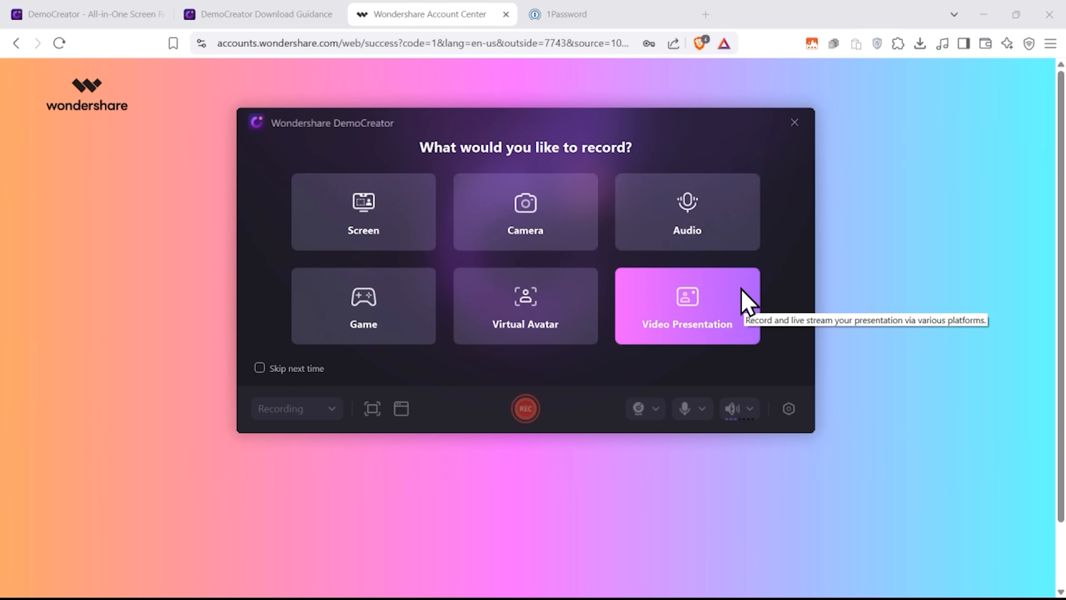
mouse_move(414, 454)
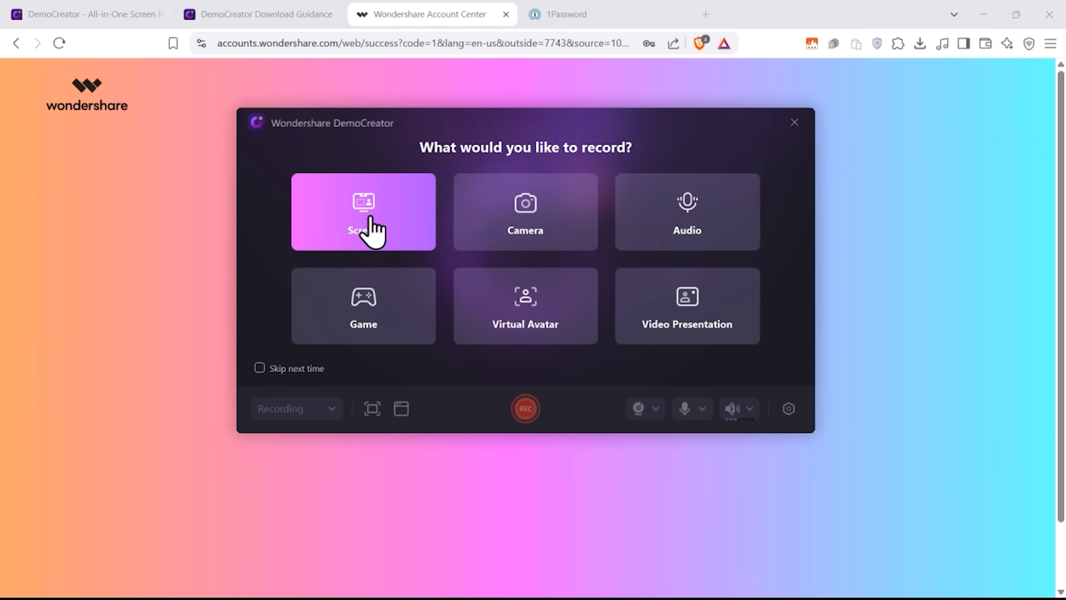
Choose Screen as the recording type, bringing up the capture area and toolbar
click(363, 211)
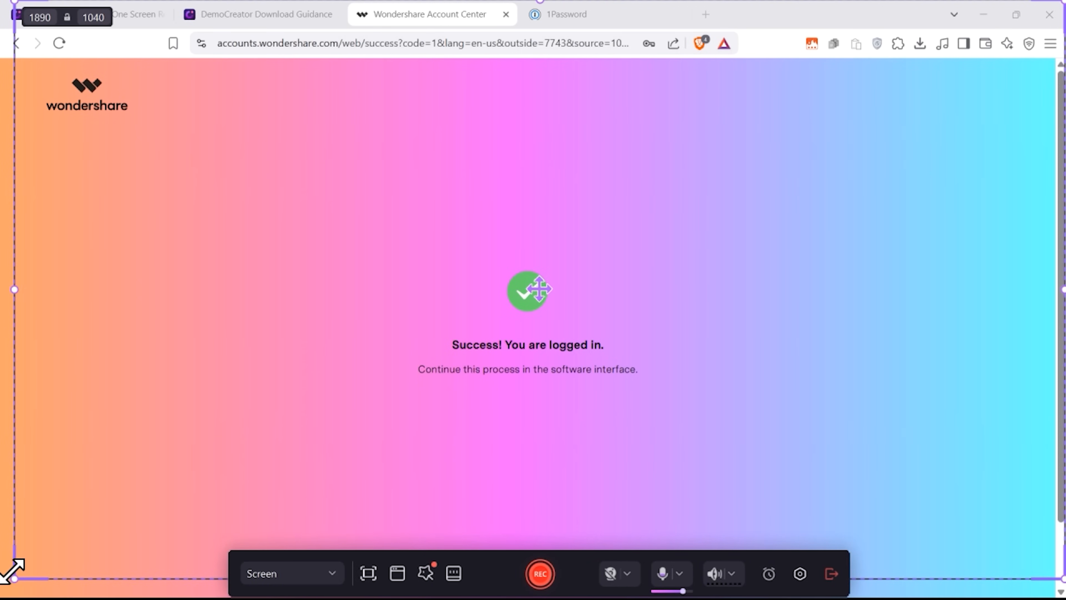
Look over the recording modes, keep Screen, and bring up the recording presets list
click(291, 573)
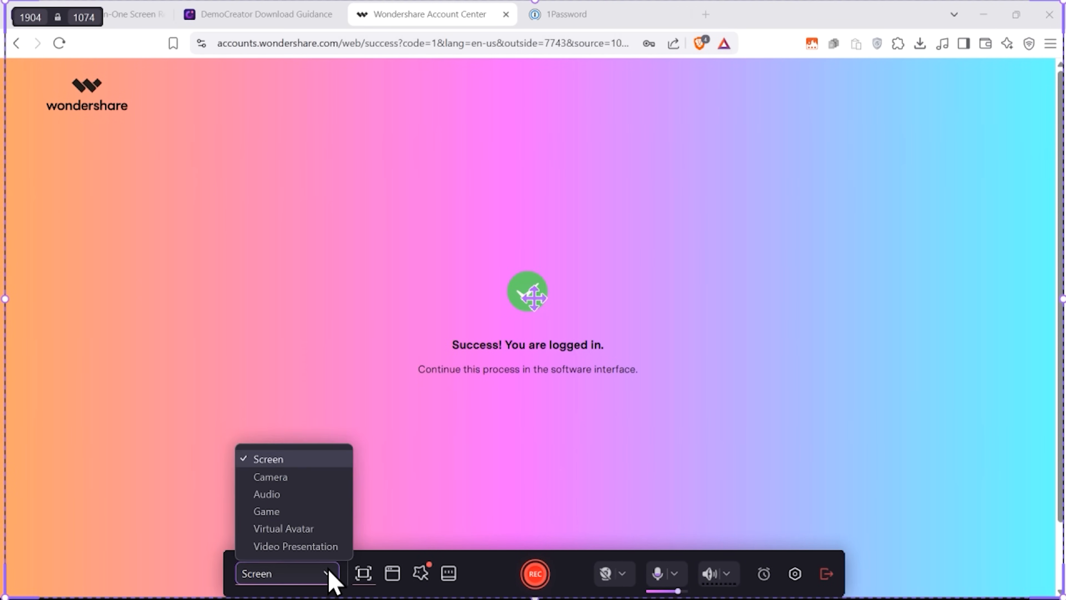
mouse_move(373, 527)
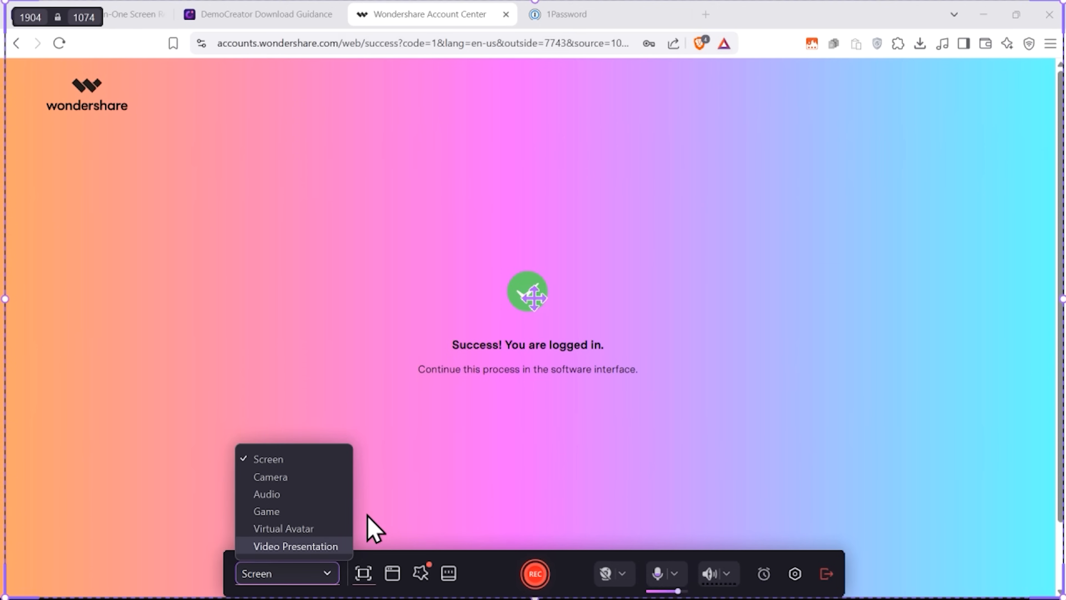
click(287, 573)
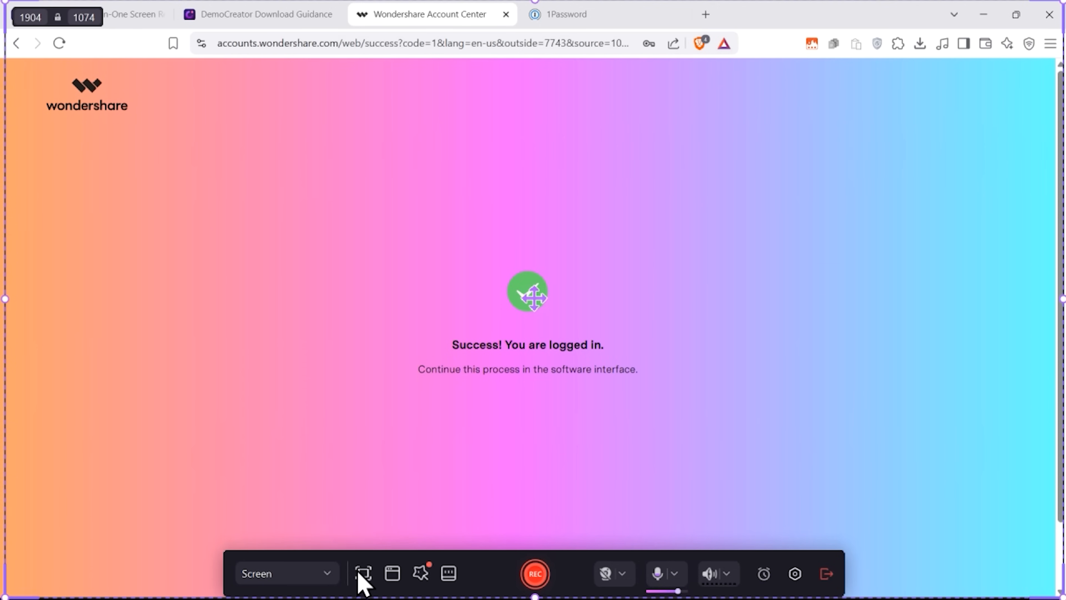
mouse_move(394, 584)
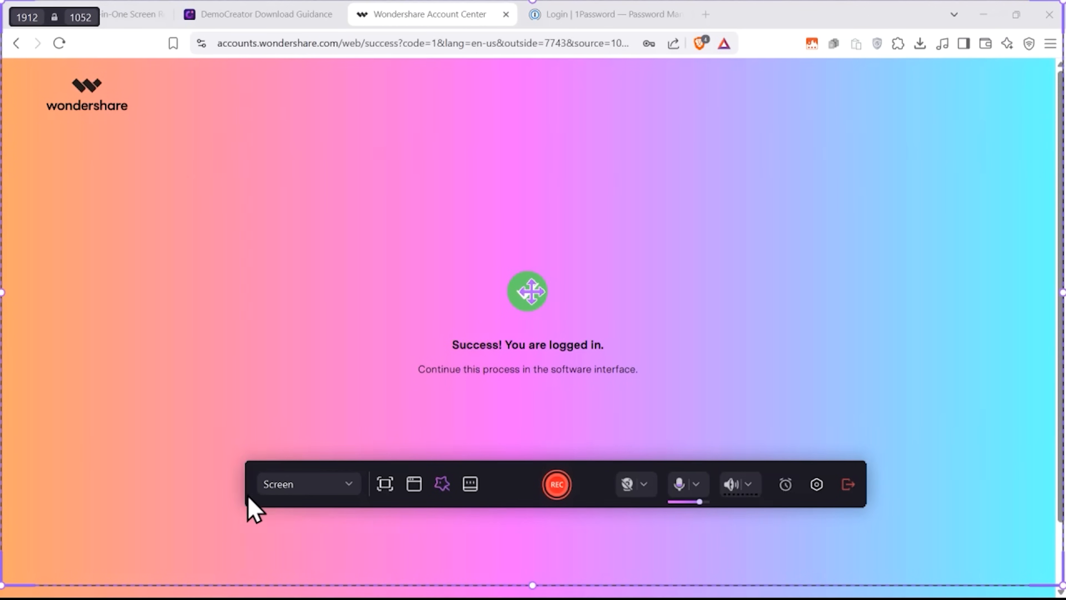
mouse_move(374, 529)
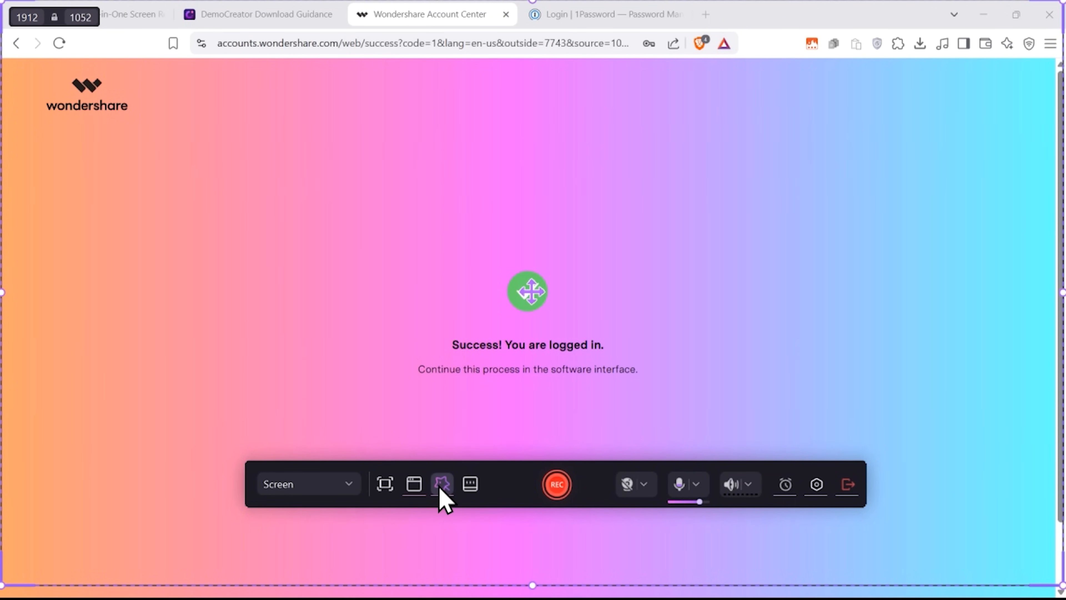
click(442, 483)
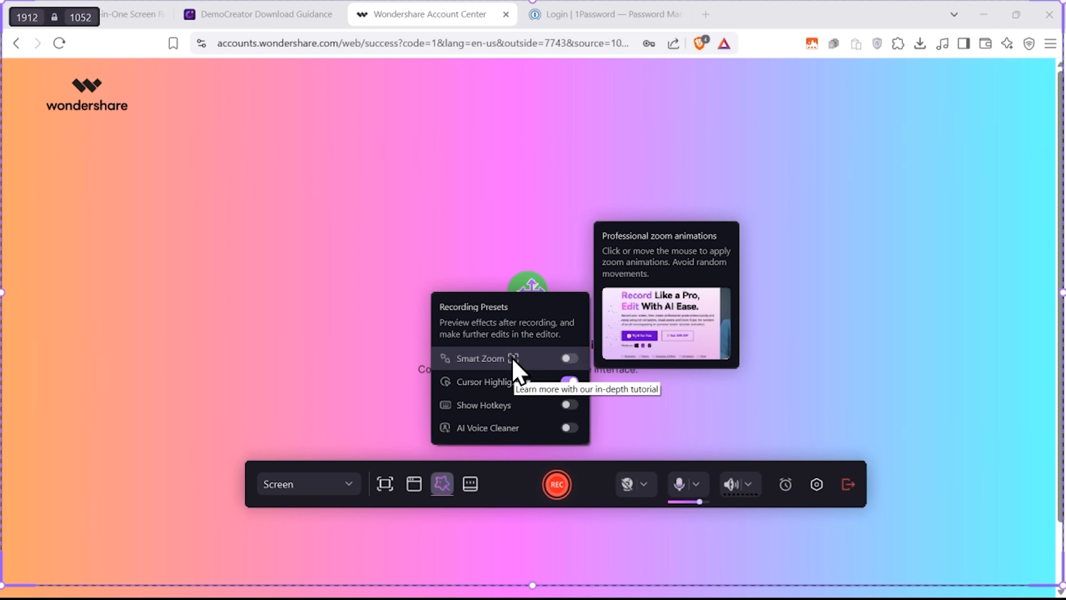
click(568, 358)
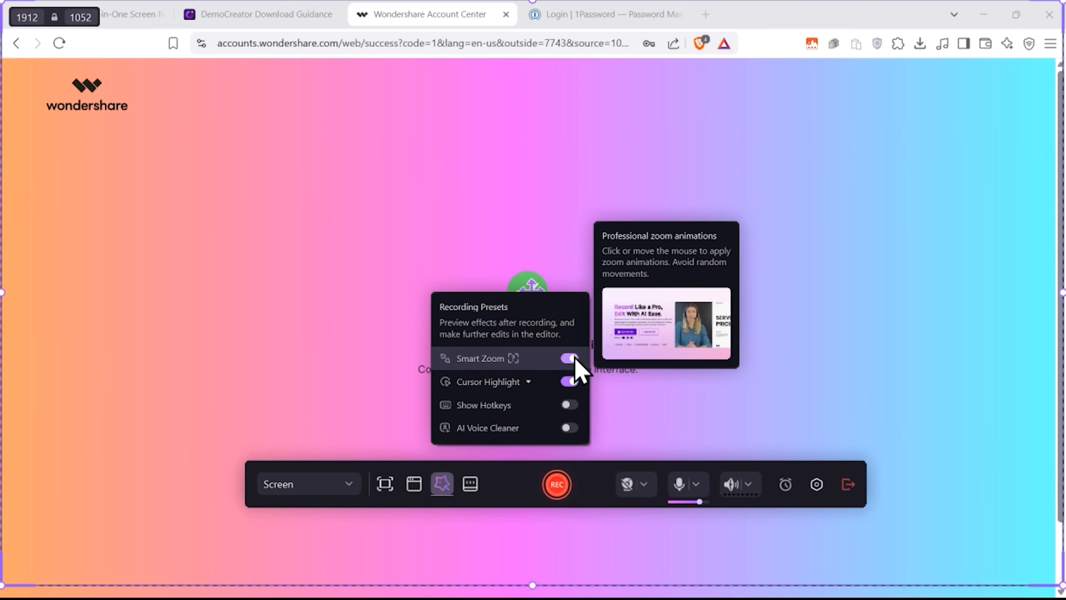
click(570, 358)
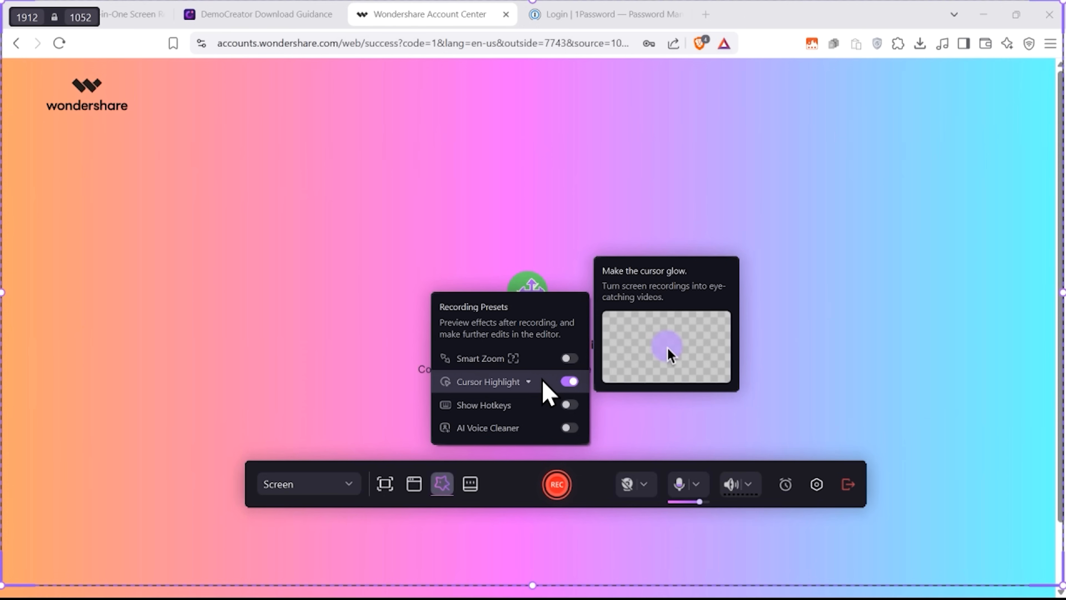
click(528, 381)
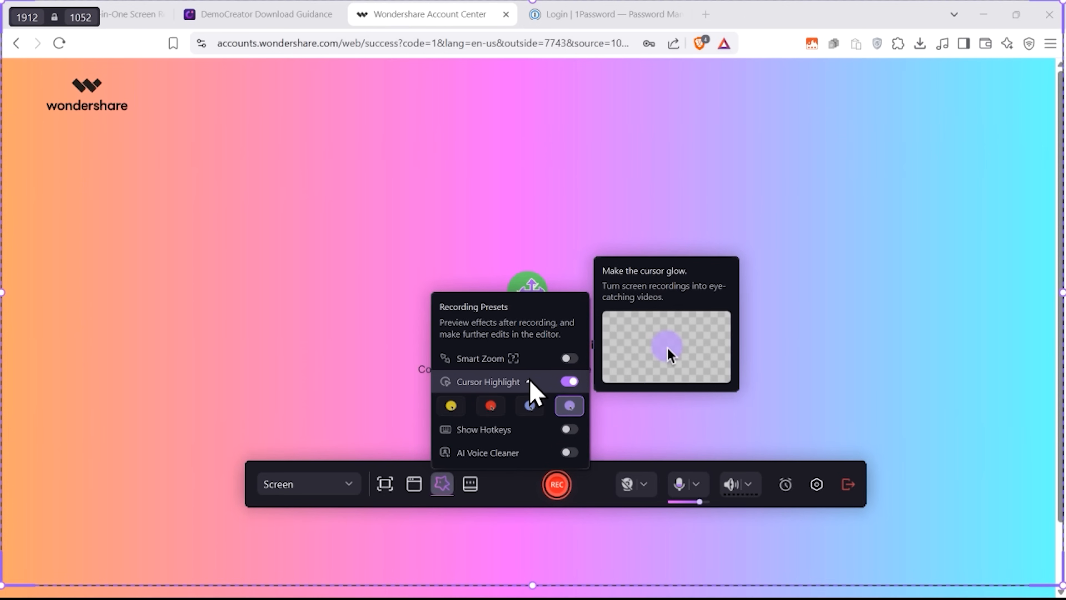
click(450, 405)
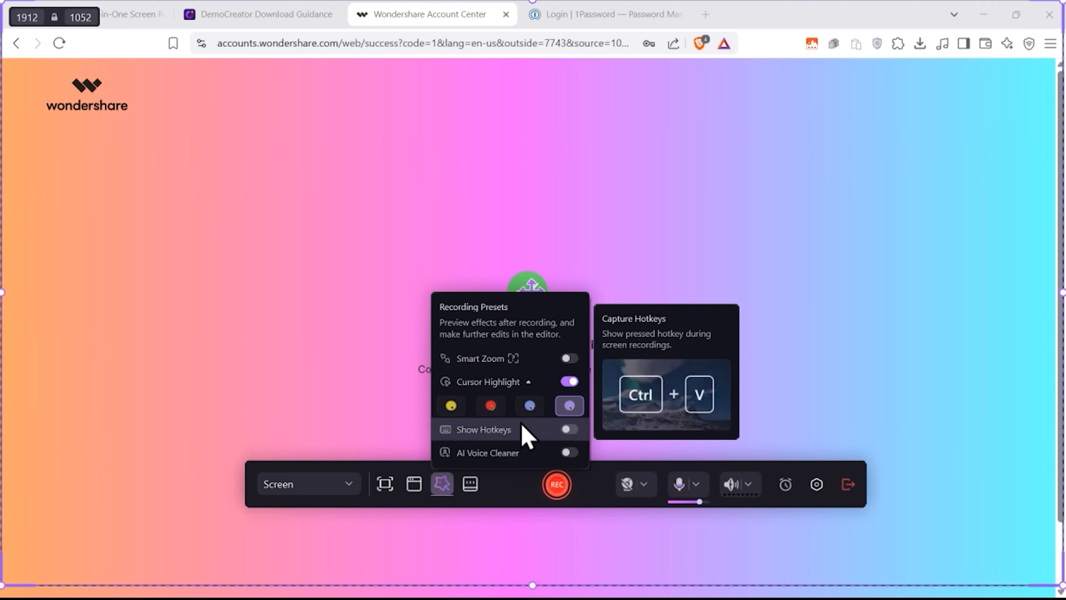
click(569, 429)
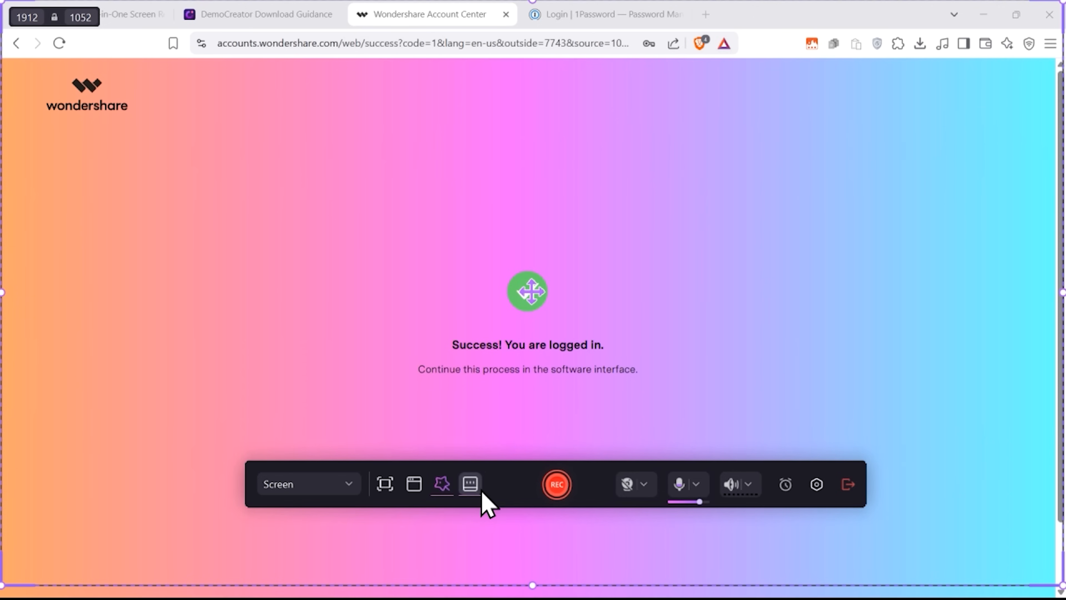
Enter 'This is my script' in the teleprompter, play and pause it, and show the AI writing options
click(469, 484)
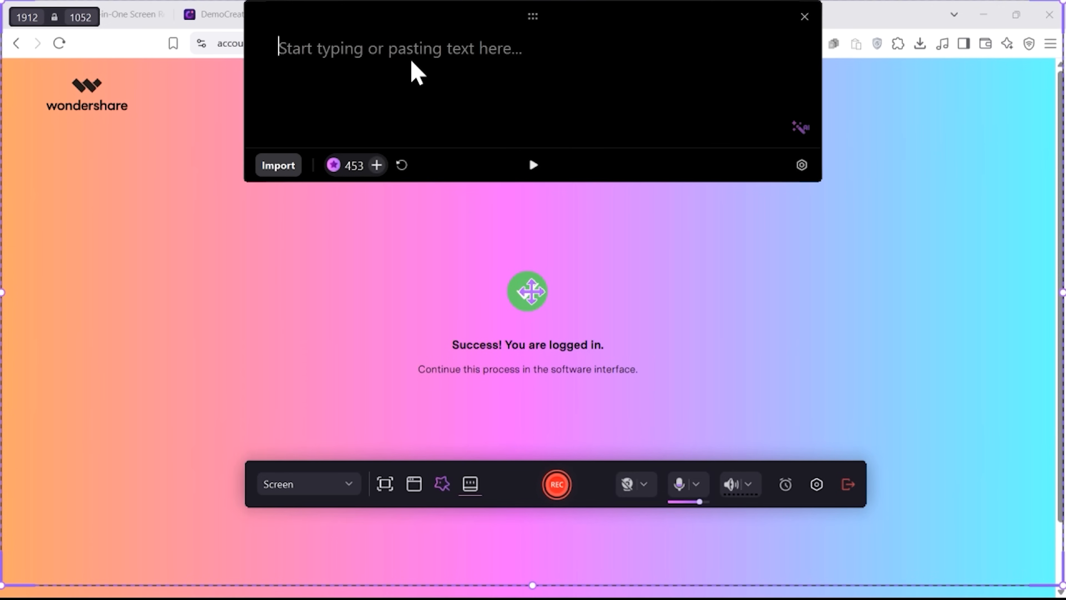
text(This is my script)
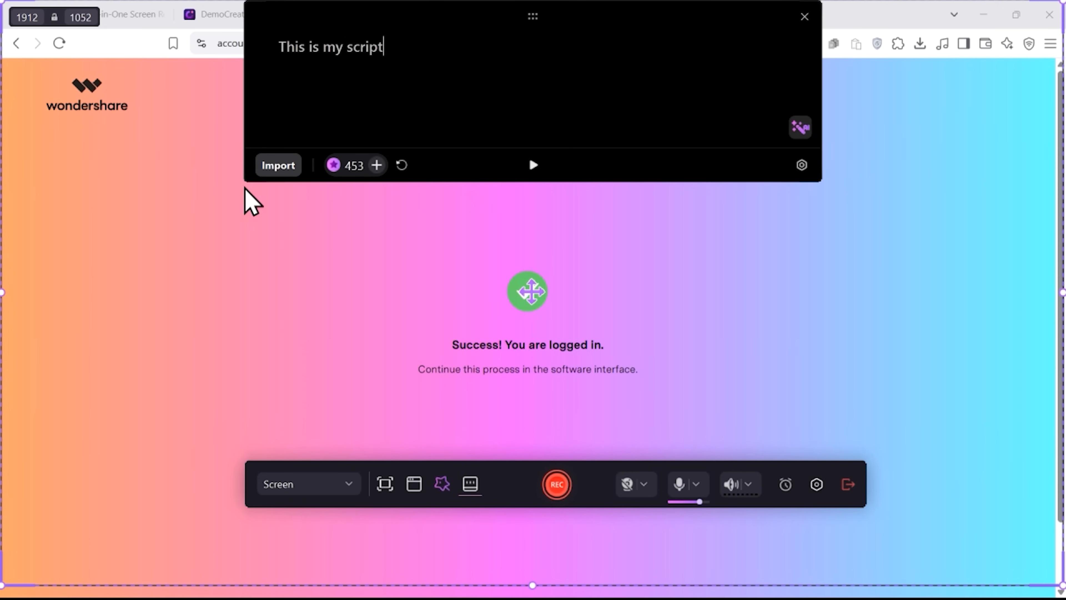
mouse_move(682, 148)
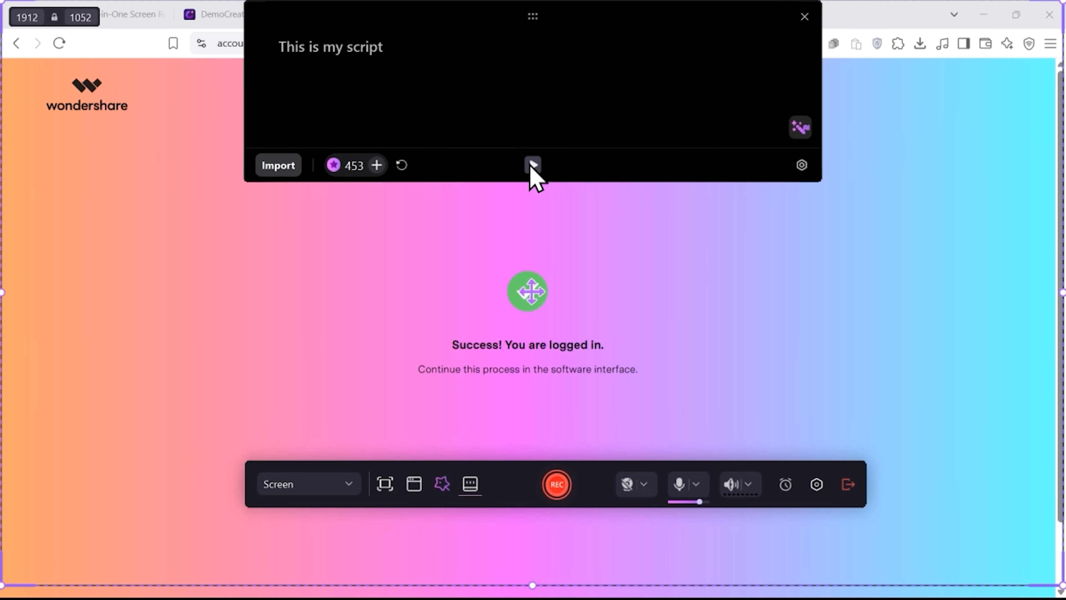
click(532, 165)
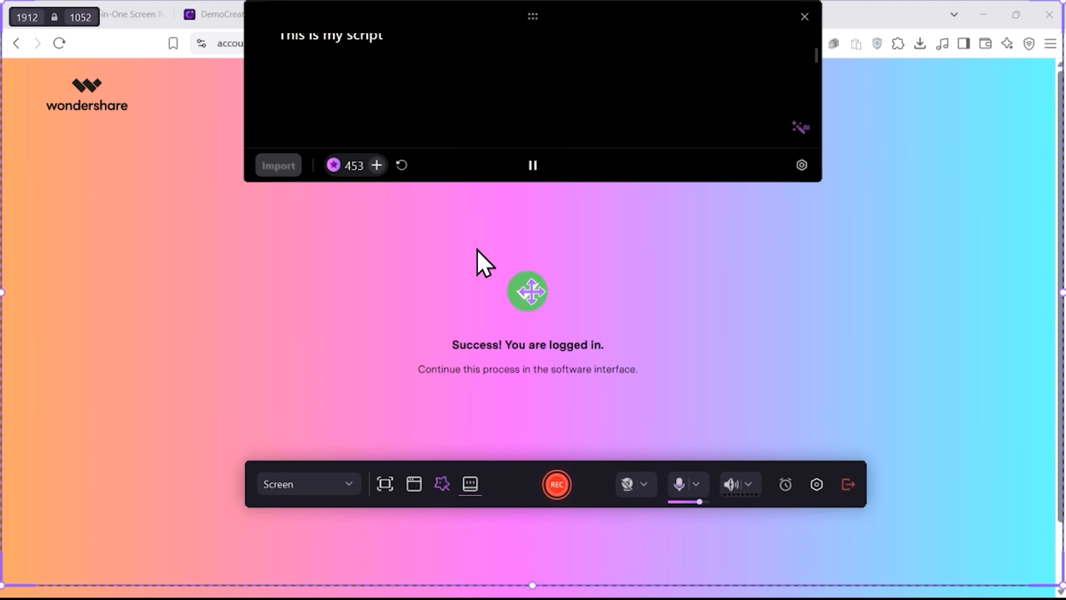
click(532, 164)
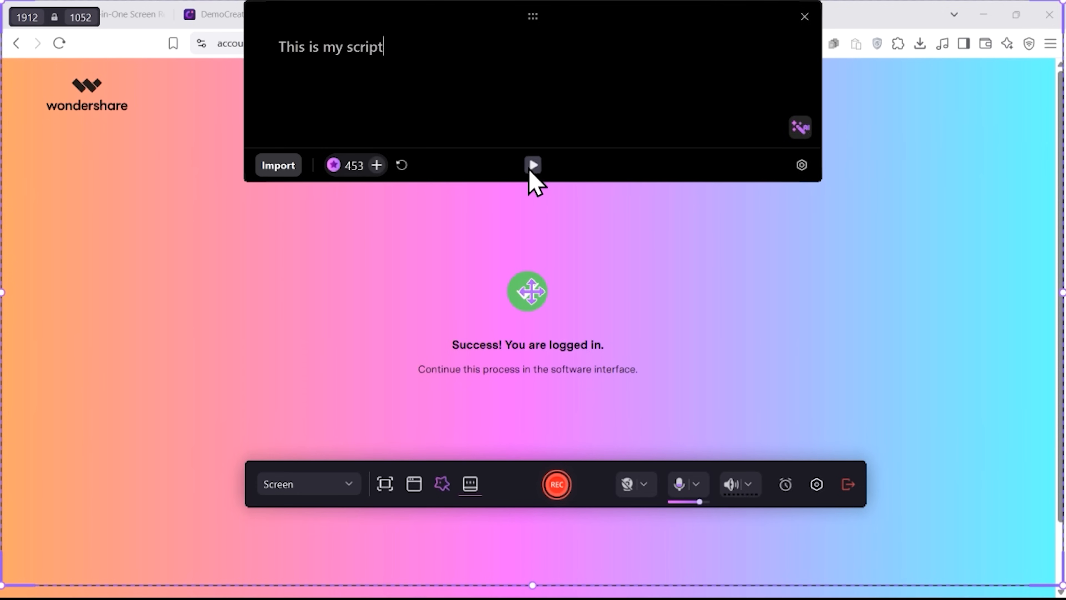
click(800, 128)
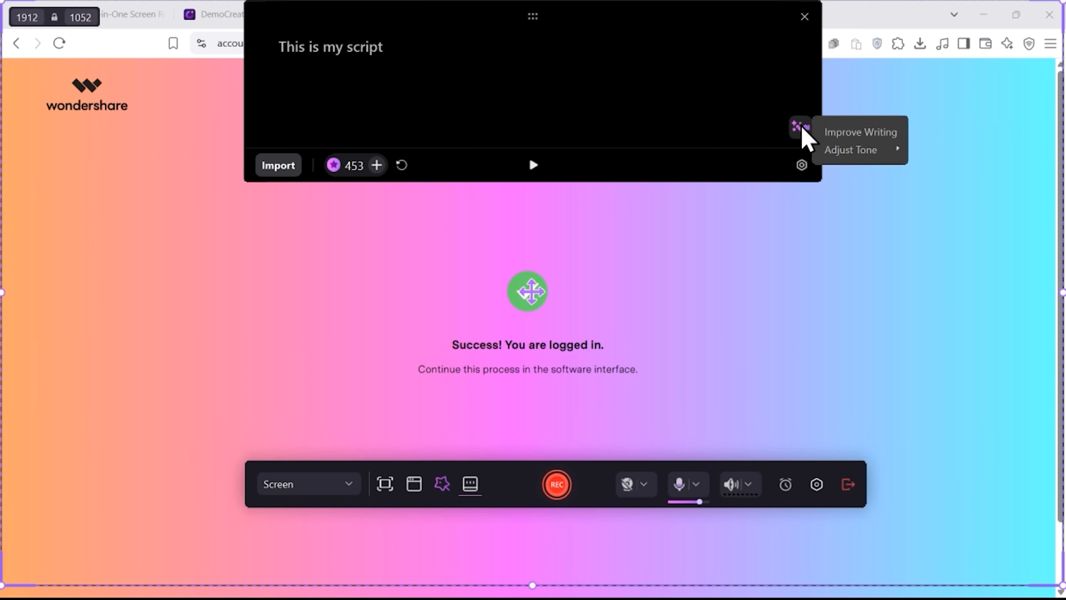
mouse_move(850, 150)
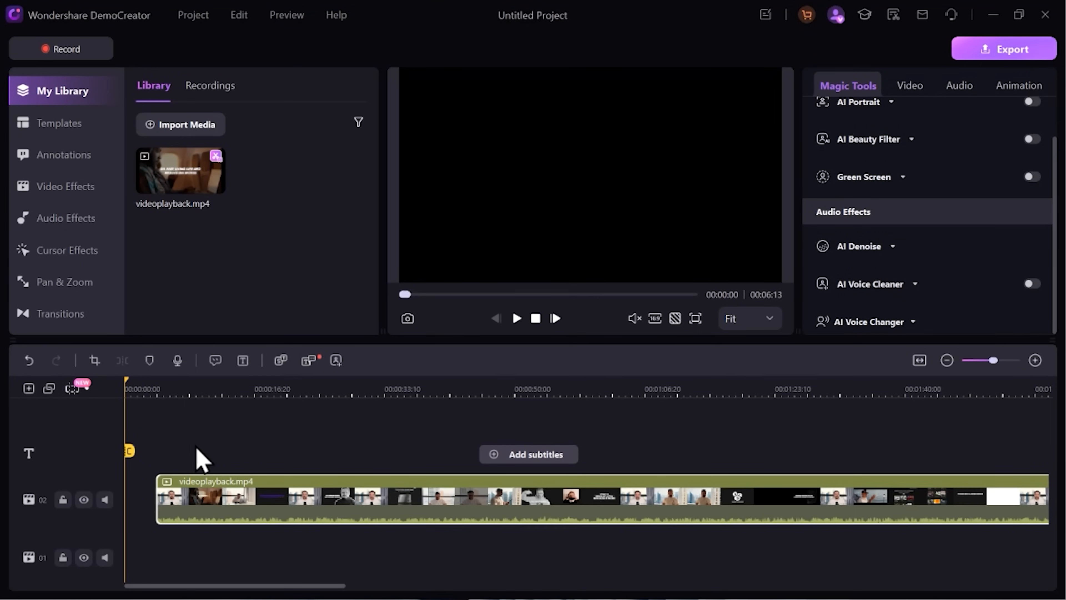
Scrub the playhead through videoplayback.mp4, then browse the video templates library
click(372, 382)
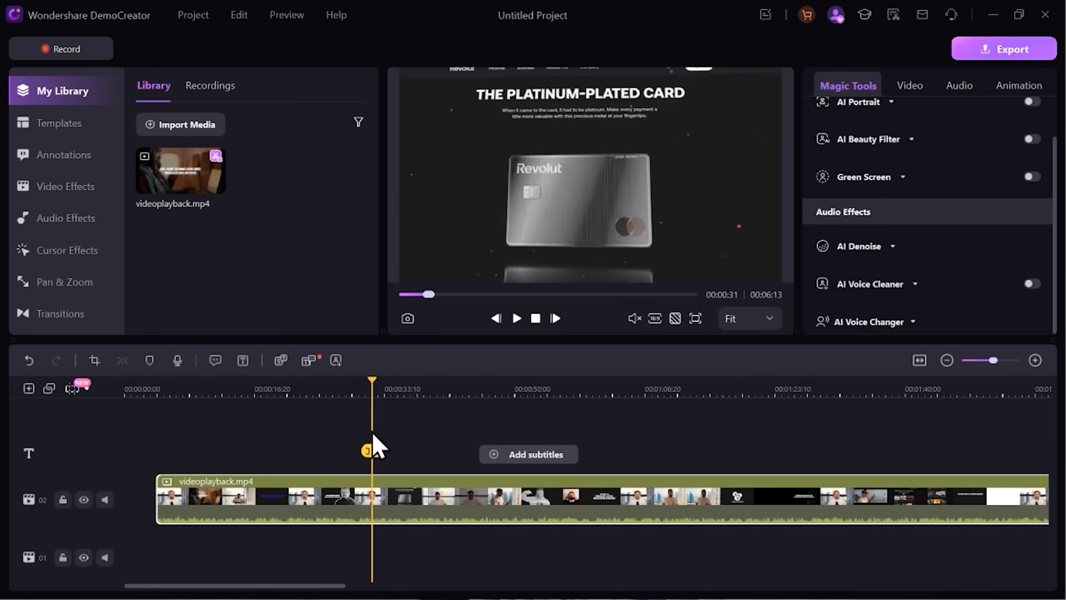
drag(372, 452, 311, 451)
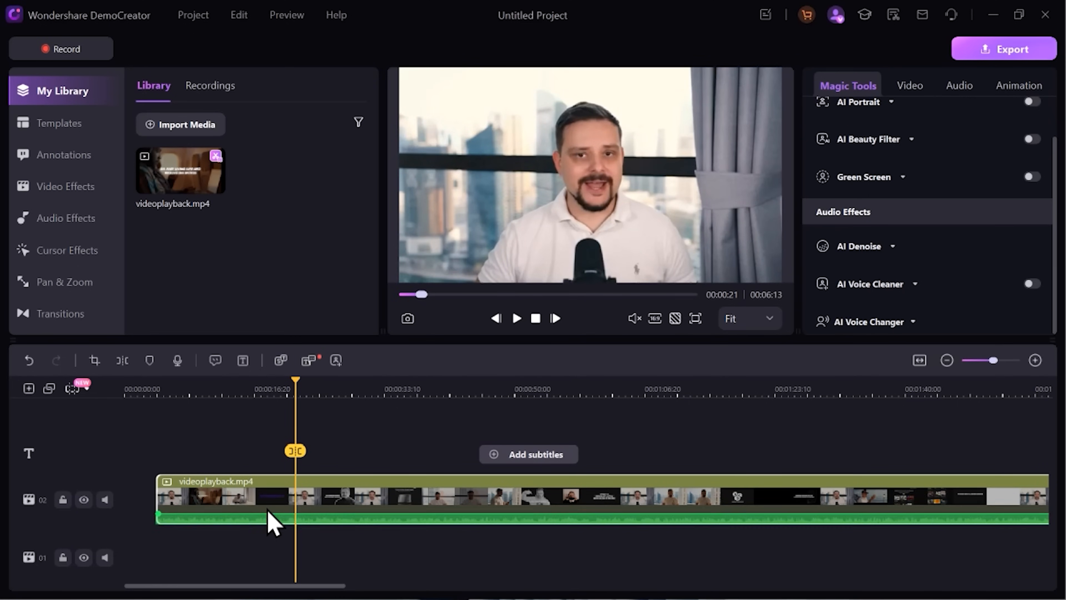
click(59, 123)
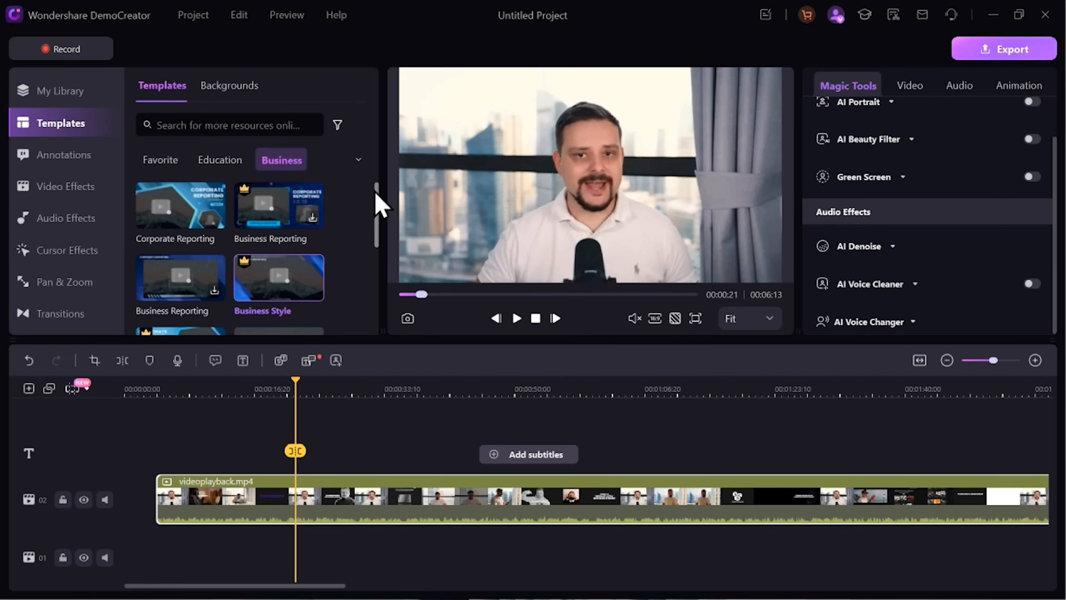
mouse_move(285, 208)
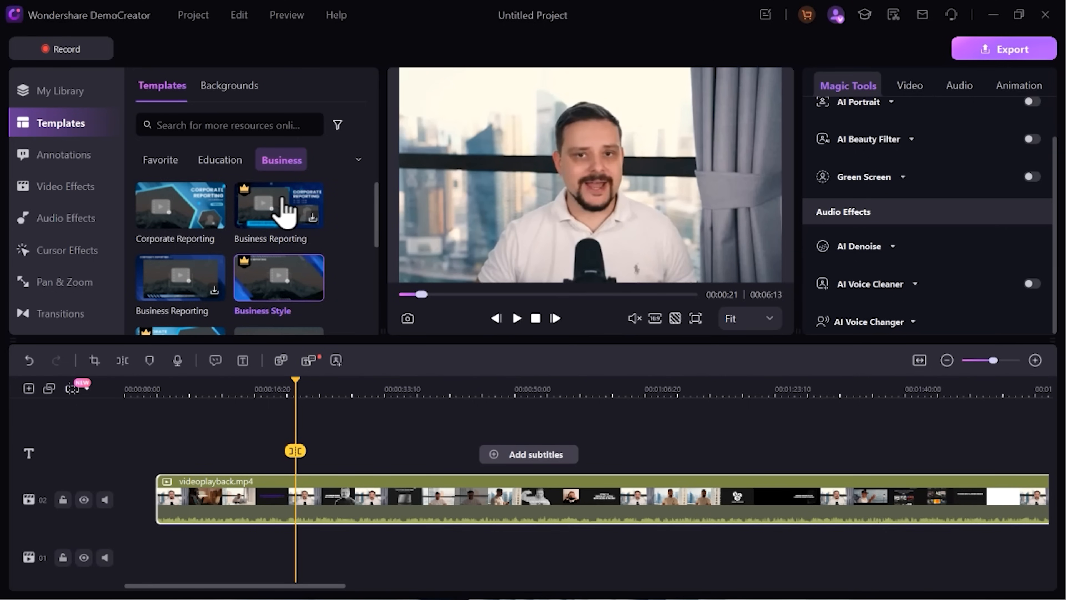
Browse the annotation arrows and shapes, then show the video effects library
click(64, 154)
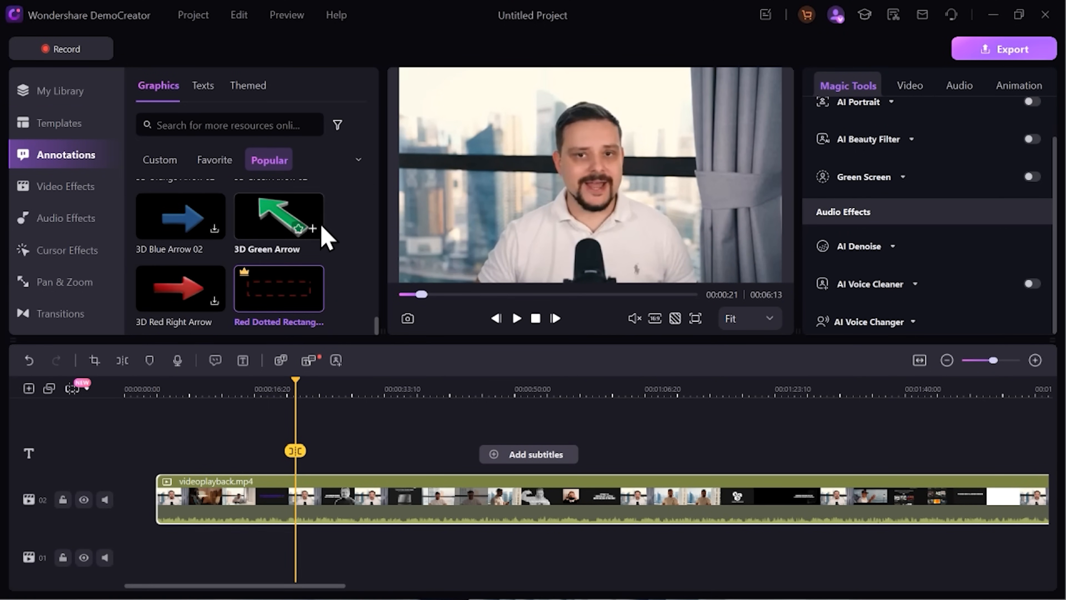
mouse_move(345, 293)
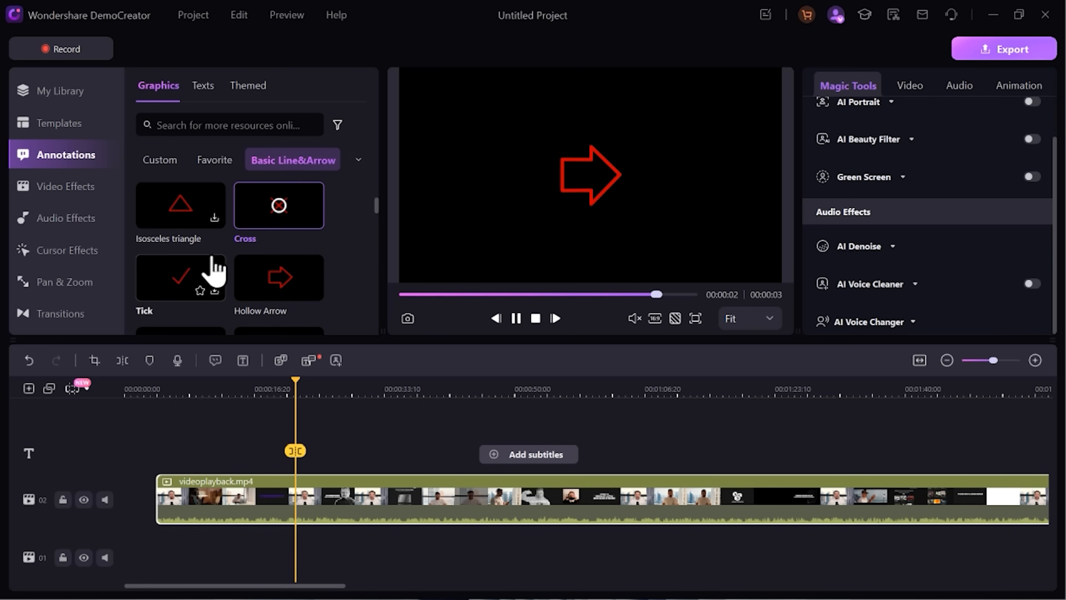
click(67, 185)
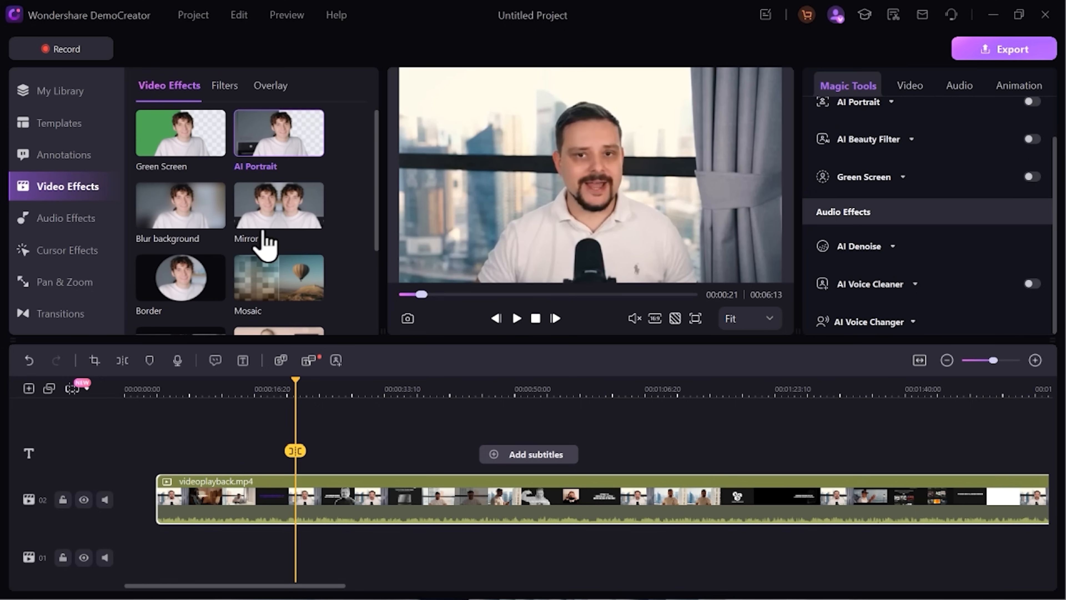
Apply AI Portrait to the clip and swap its background for an office room preset
click(1032, 145)
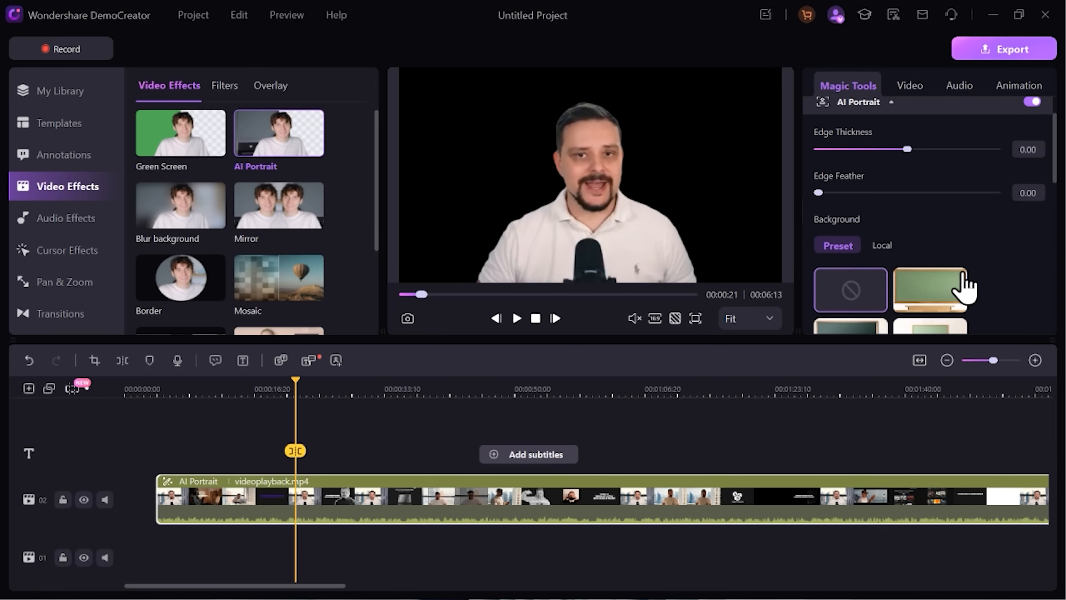
click(929, 288)
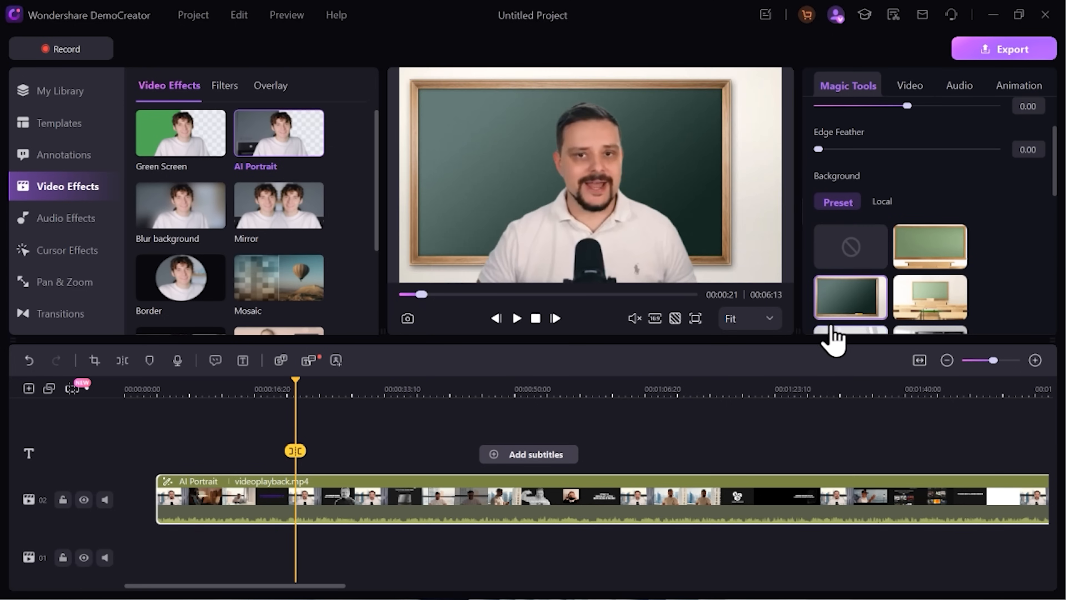
click(929, 298)
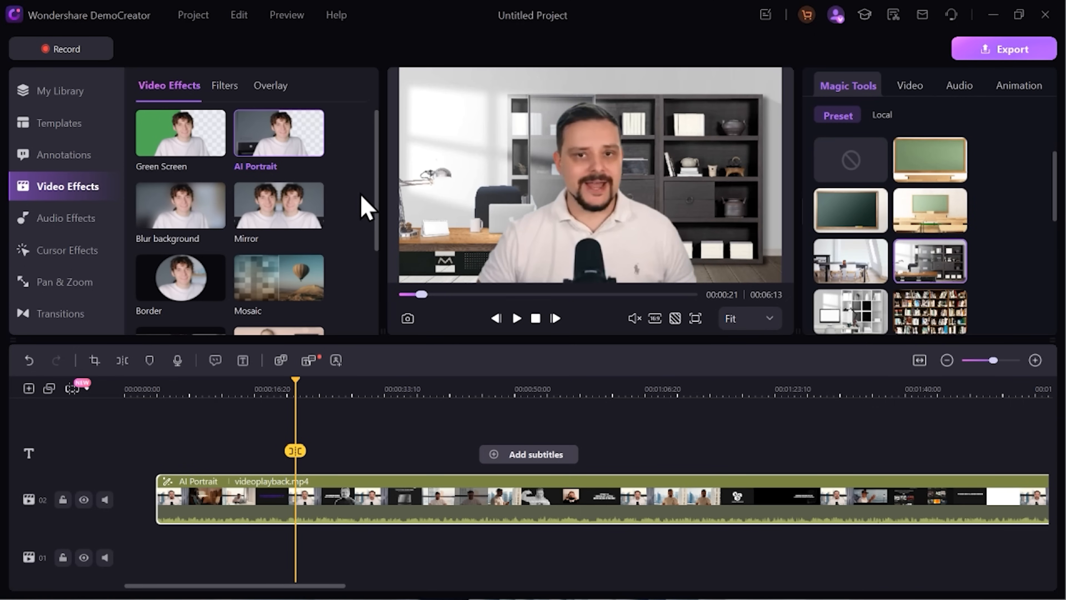
click(66, 251)
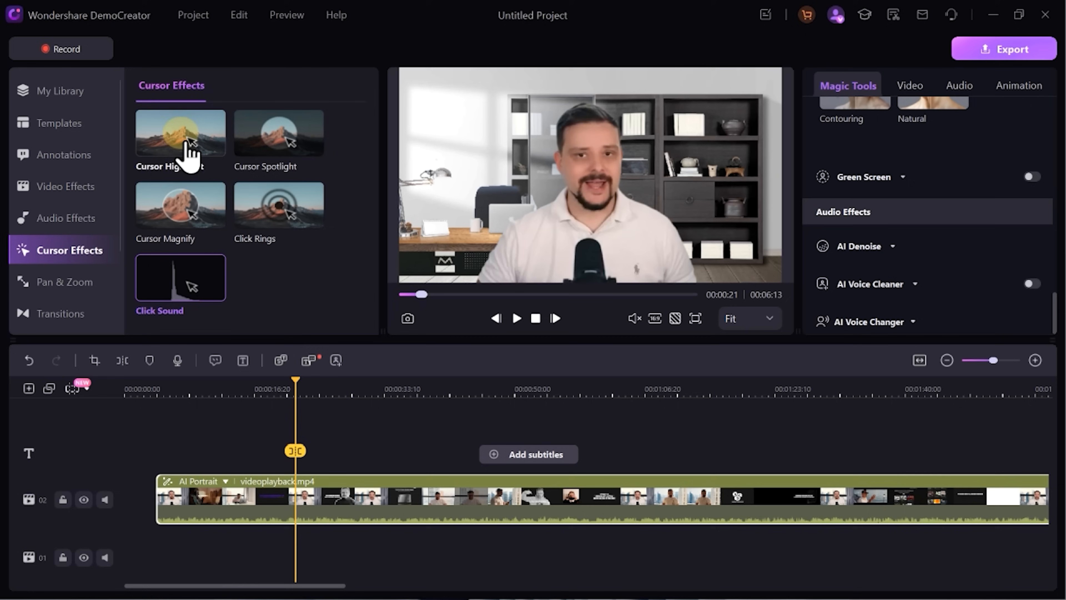
Preview the Cursor Highlight and Cursor Magnify effects, then show the Pan & Zoom presets
click(180, 133)
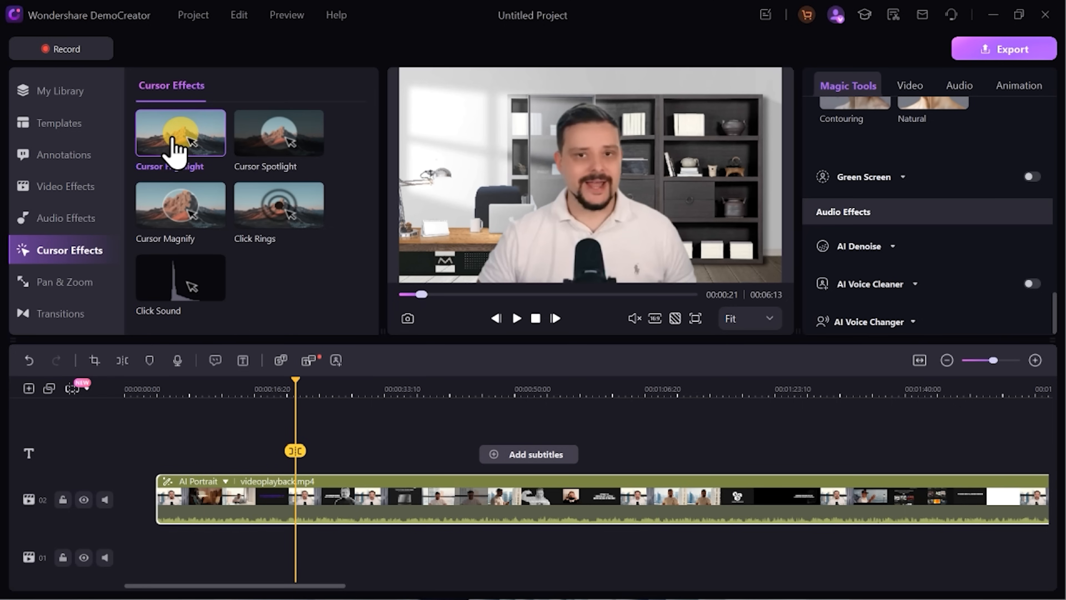
click(278, 133)
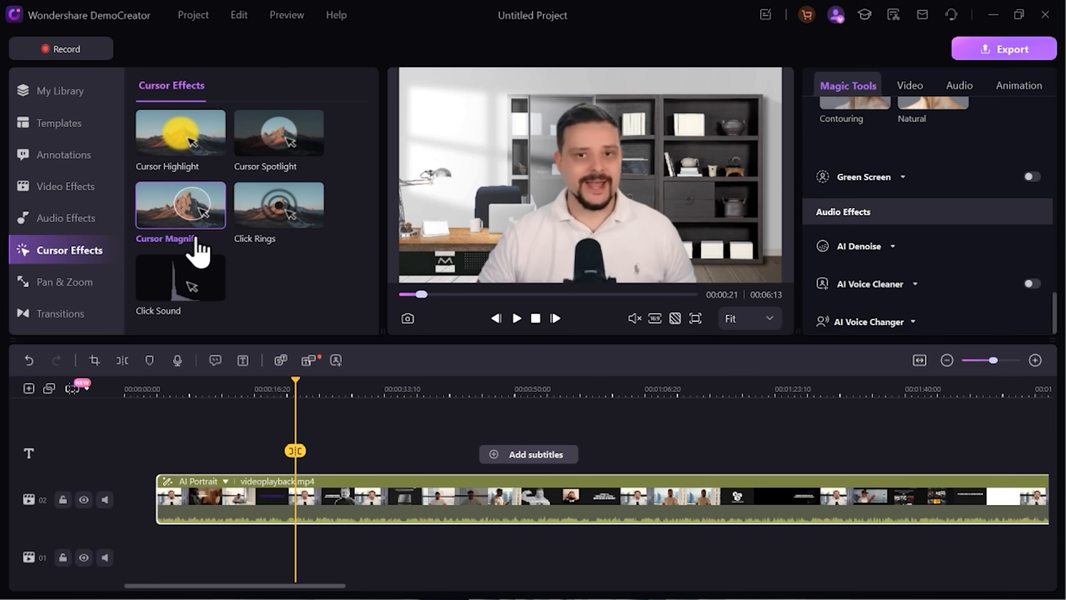
click(66, 282)
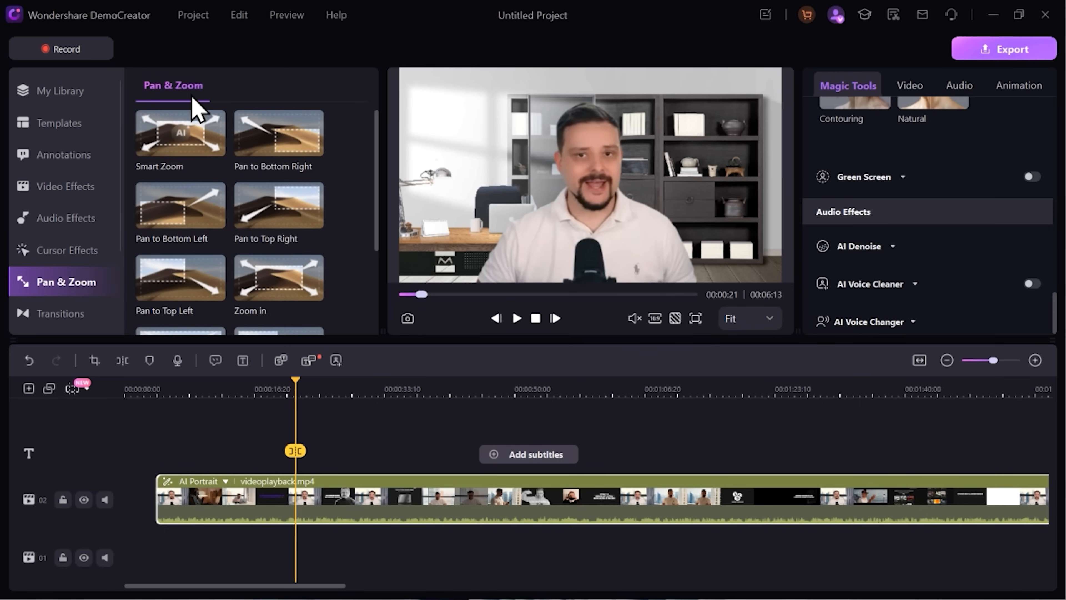
mouse_move(277, 207)
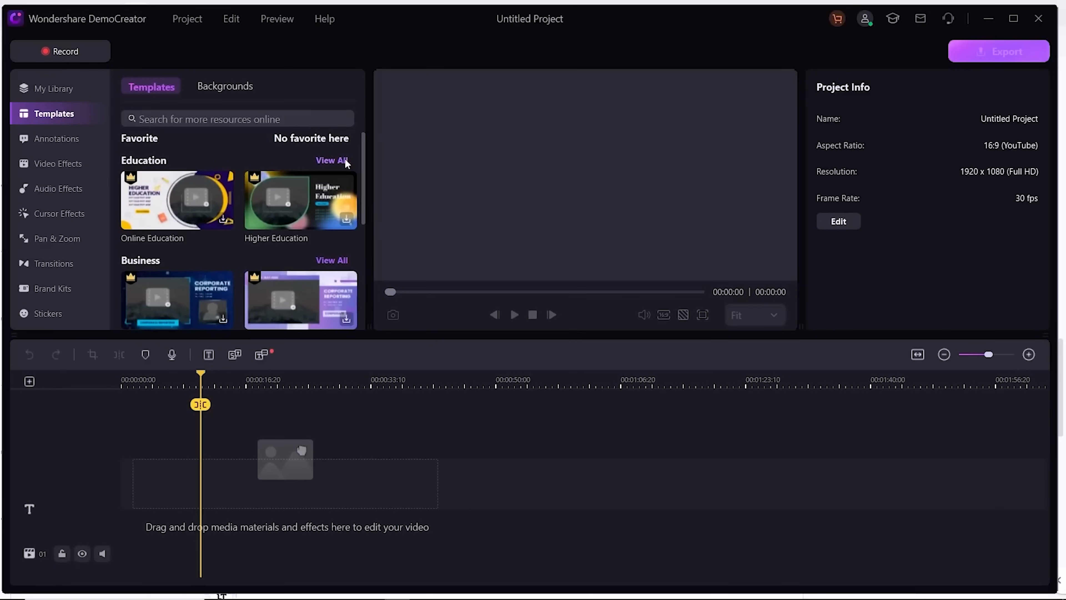
Browse the Backgrounds presets, then show the Overlay border effects
click(224, 87)
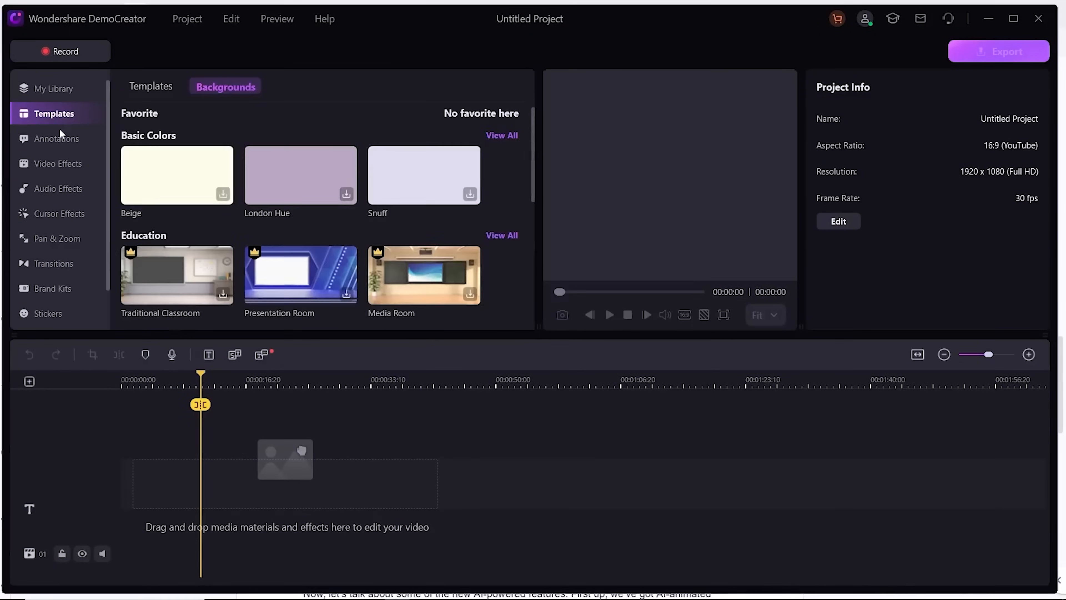
click(60, 163)
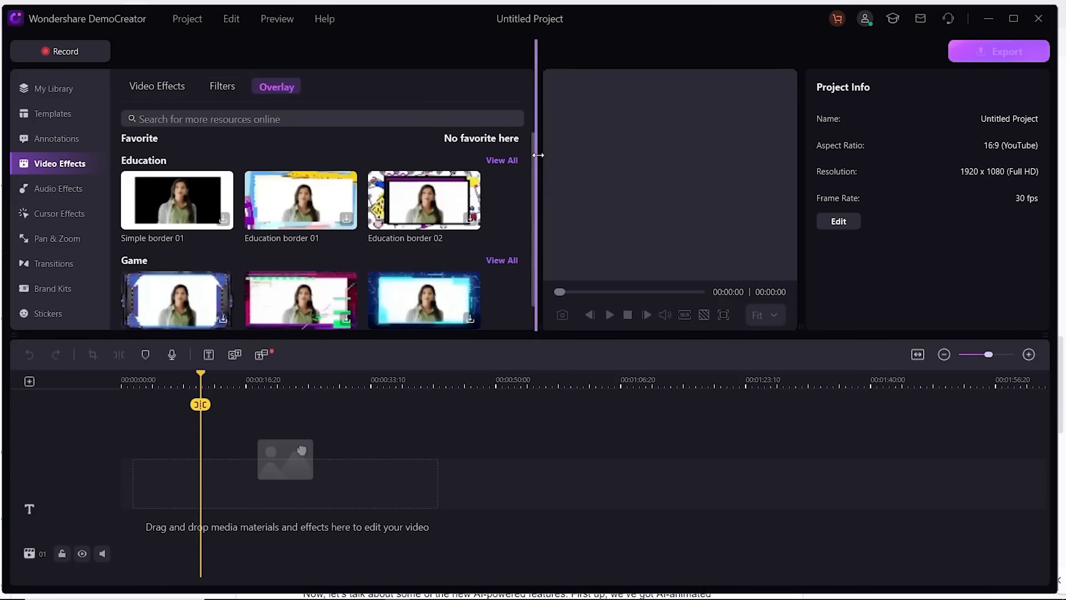